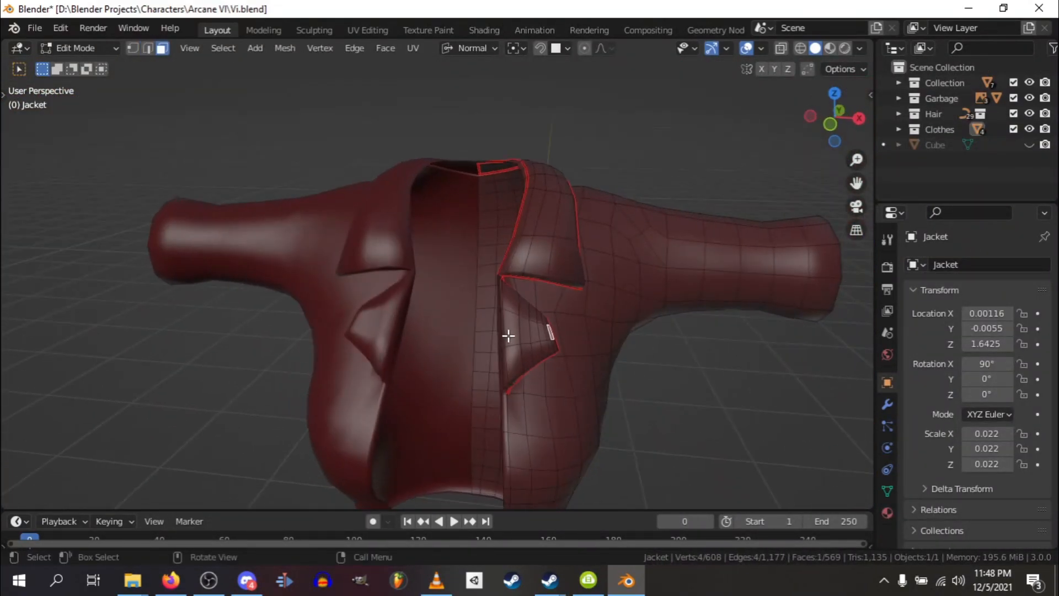
# Switch between the Texture Paint and Layout workspaces to paint the emblem and shape the pants.
pyautogui.click(427, 30)
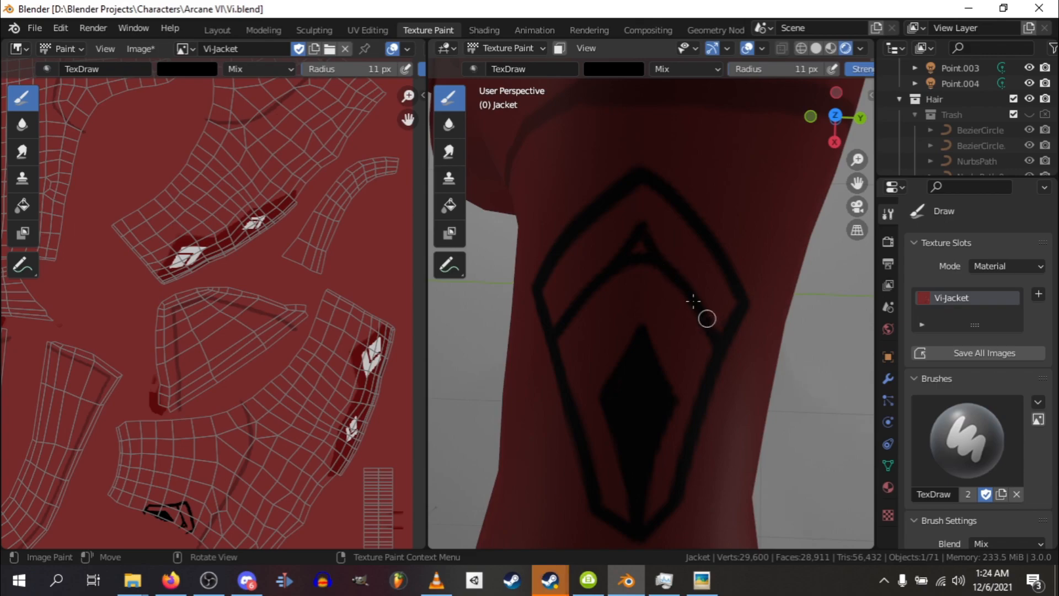
pyautogui.click(217, 29)
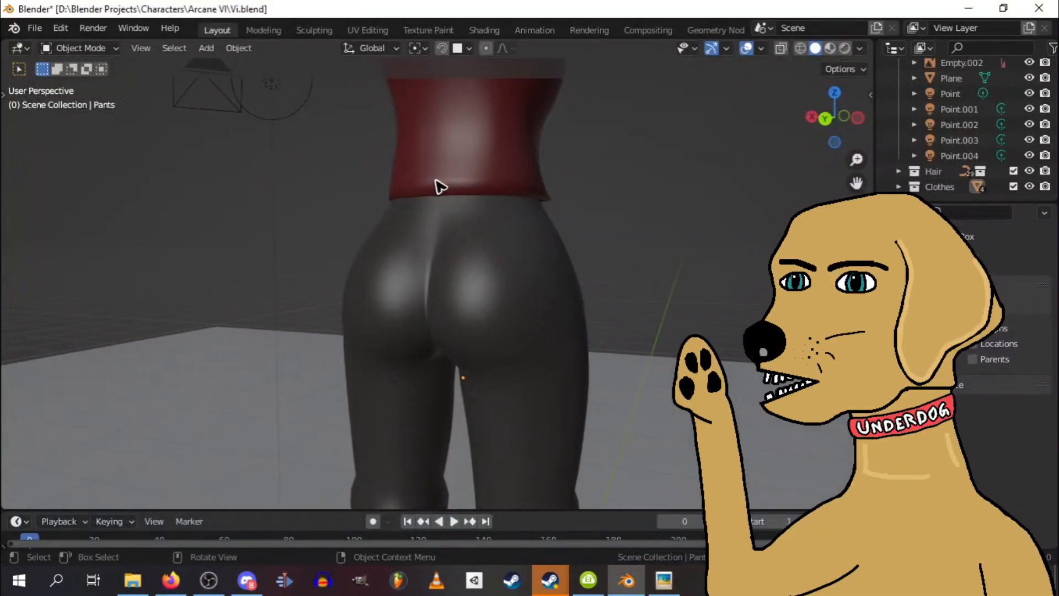